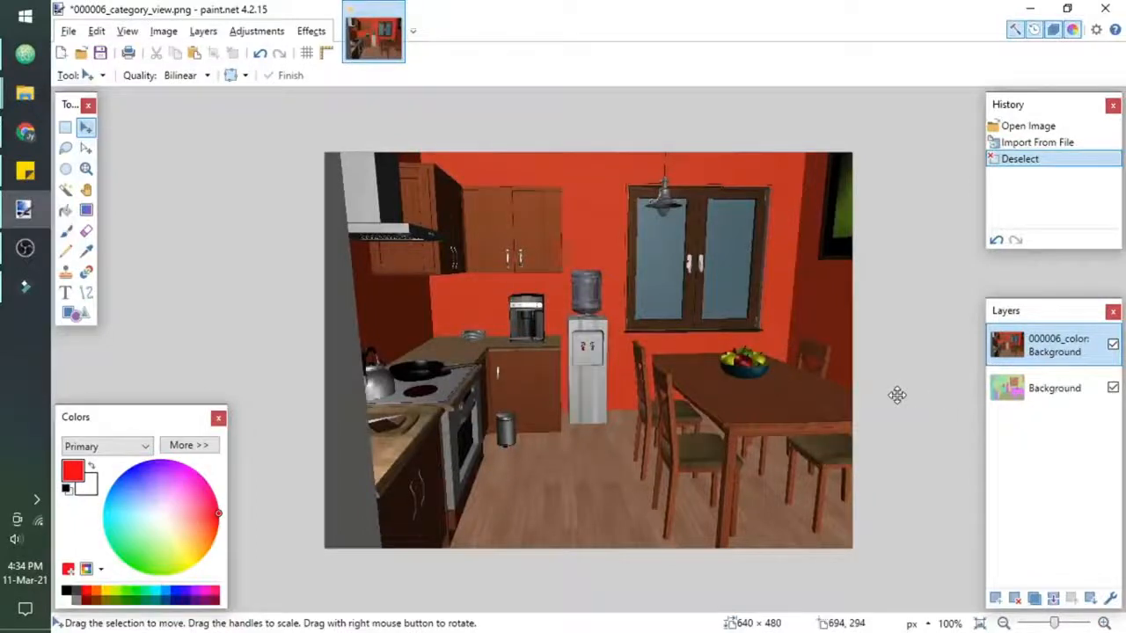
Step: Hide the kitchen photo layer so the coloured label layer shows on top
left_click(65, 190)
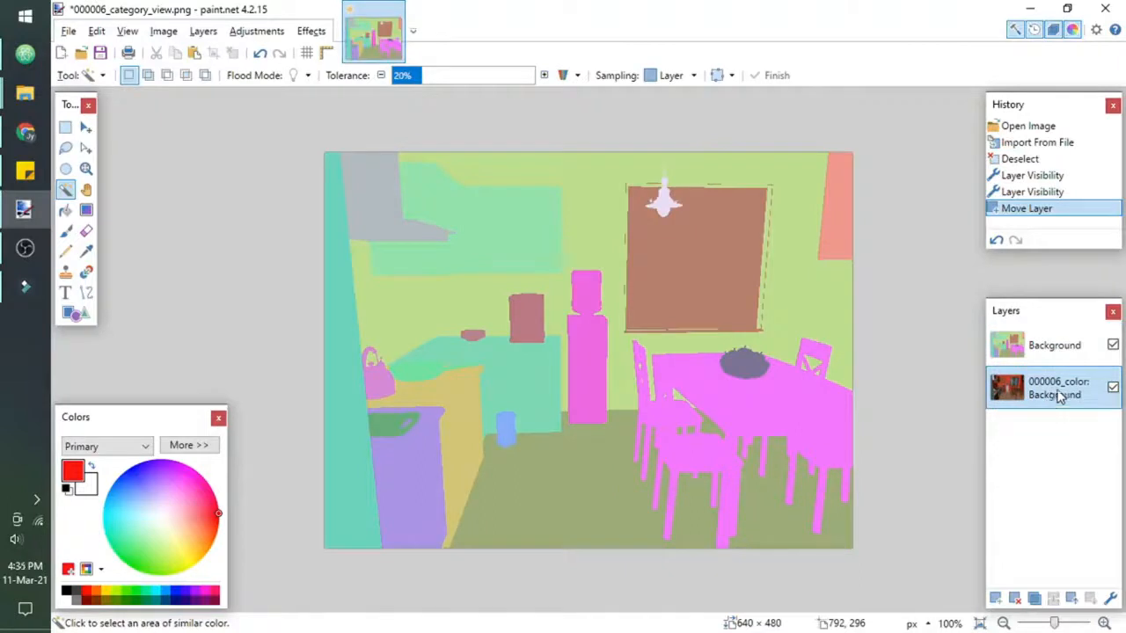
Step: Lower the label layer's opacity to about 139 in Layer Properties so the photo shows through
left_click(1055, 345)
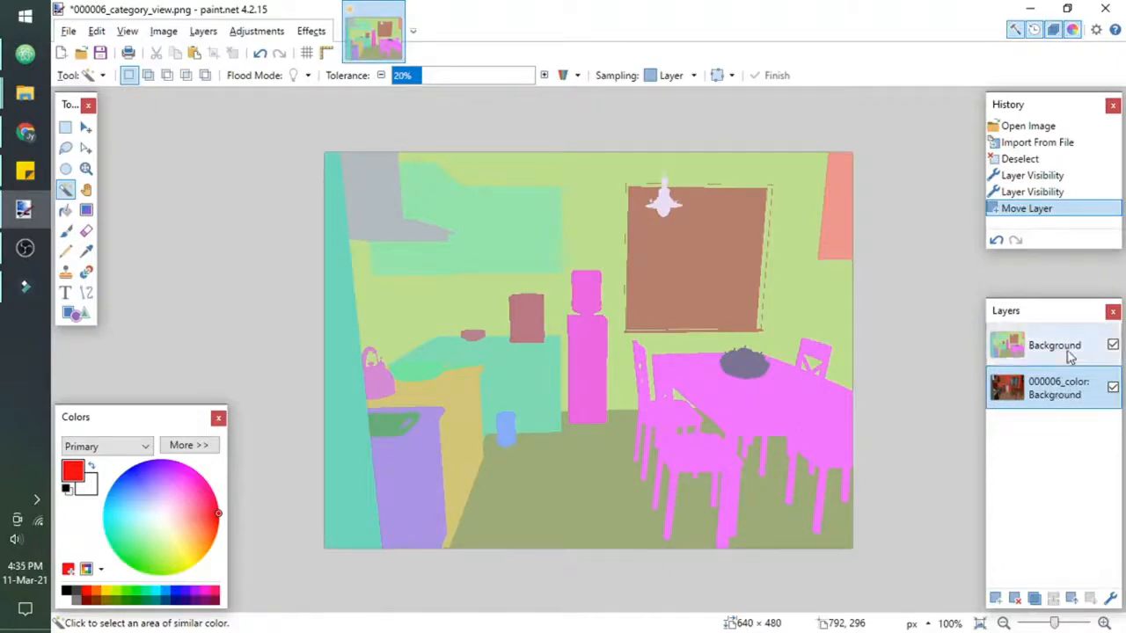
double_click(1054, 345)
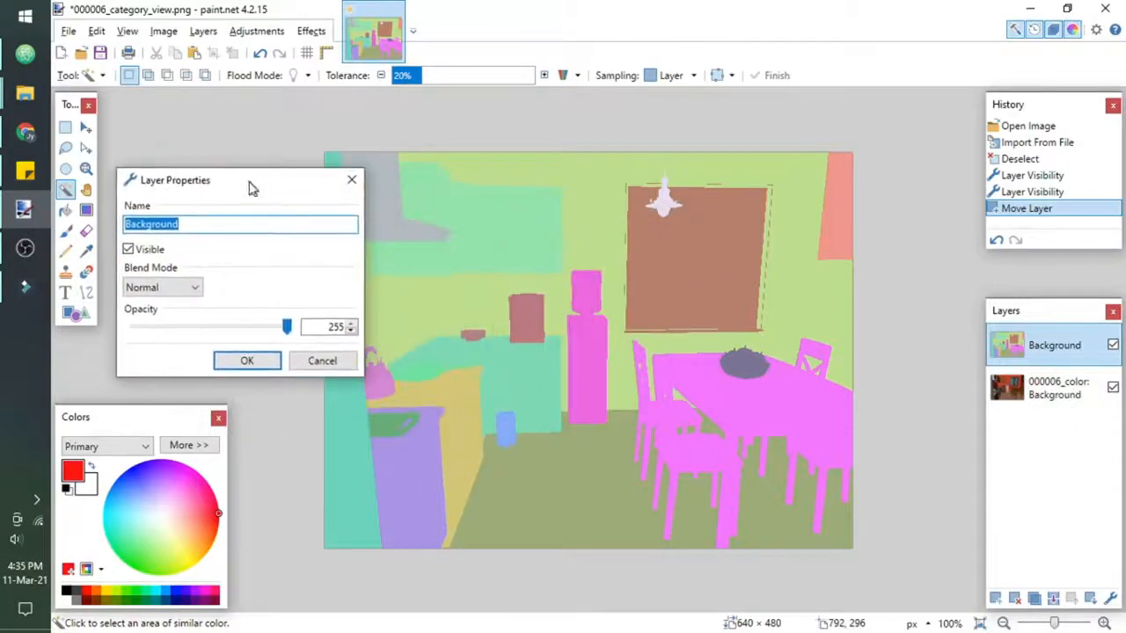
left_click_drag(285, 325, 255, 326)
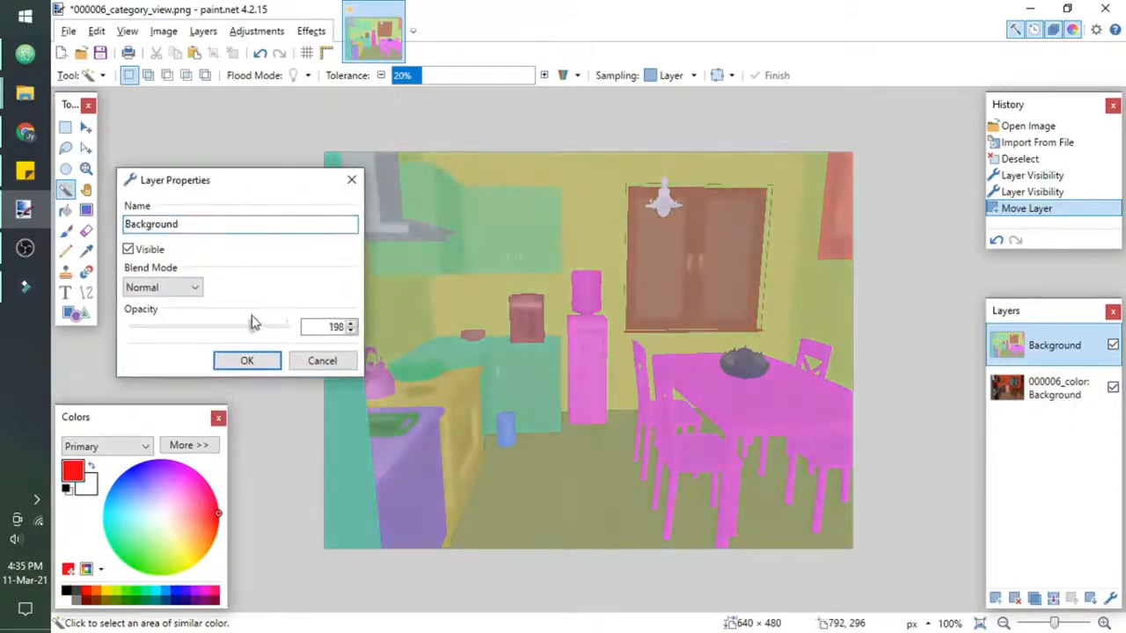
left_click_drag(282, 326, 222, 325)
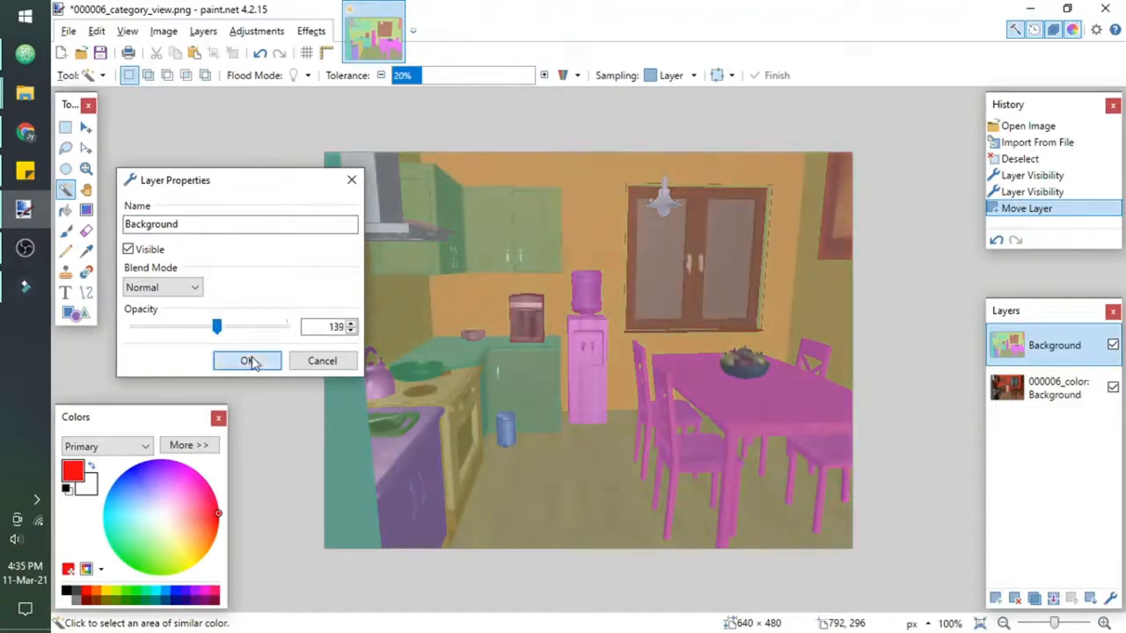
left_click(247, 360)
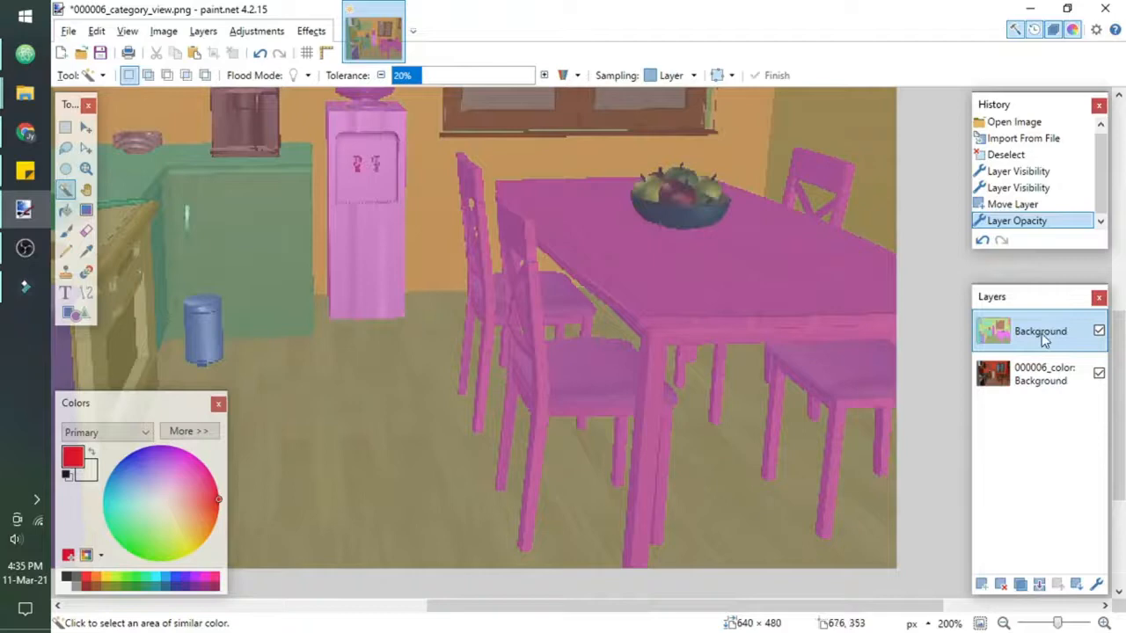
mouse_move(577, 379)
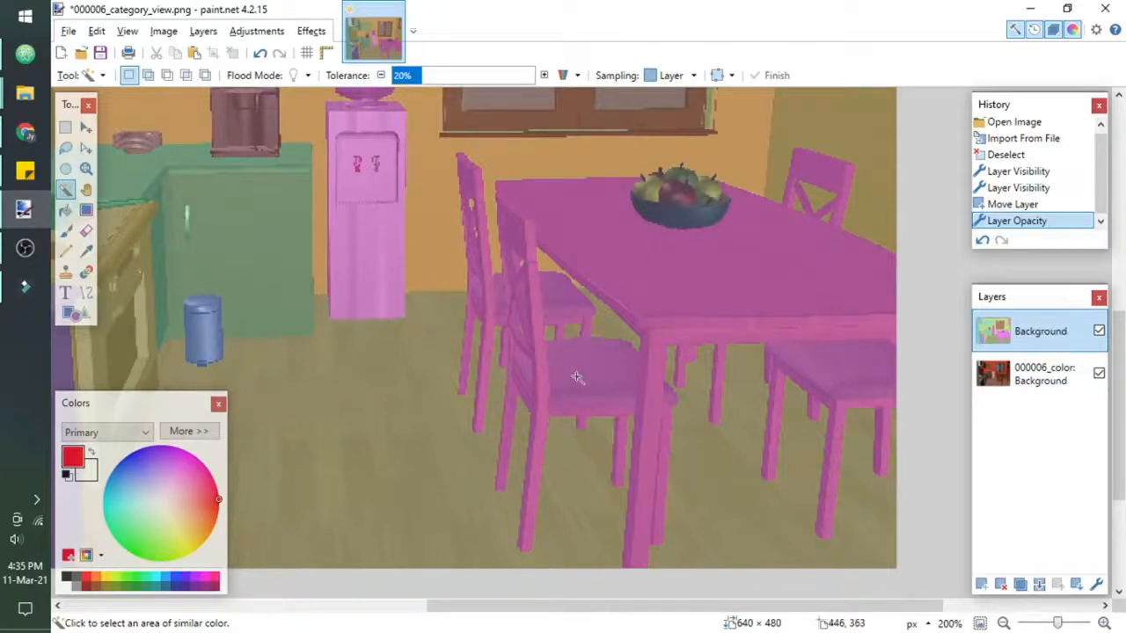
Step: Select the front dining chair region to fill it solid red
left_click(577, 378)
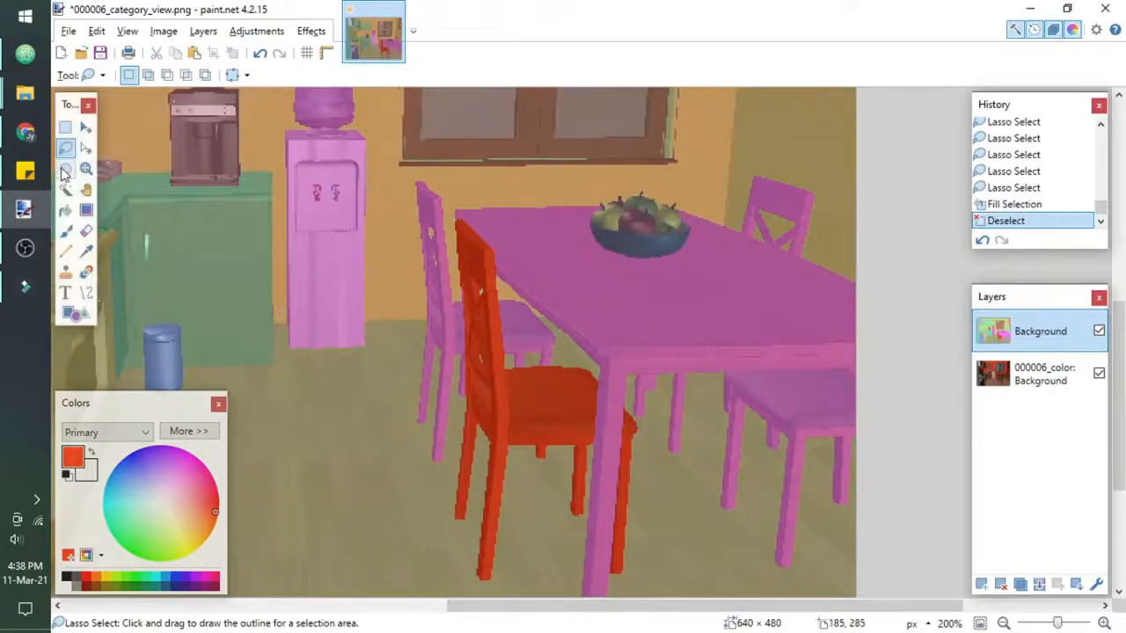
Step: Select the table area with Magic Wand to give it its own flat colour
left_click(65, 190)
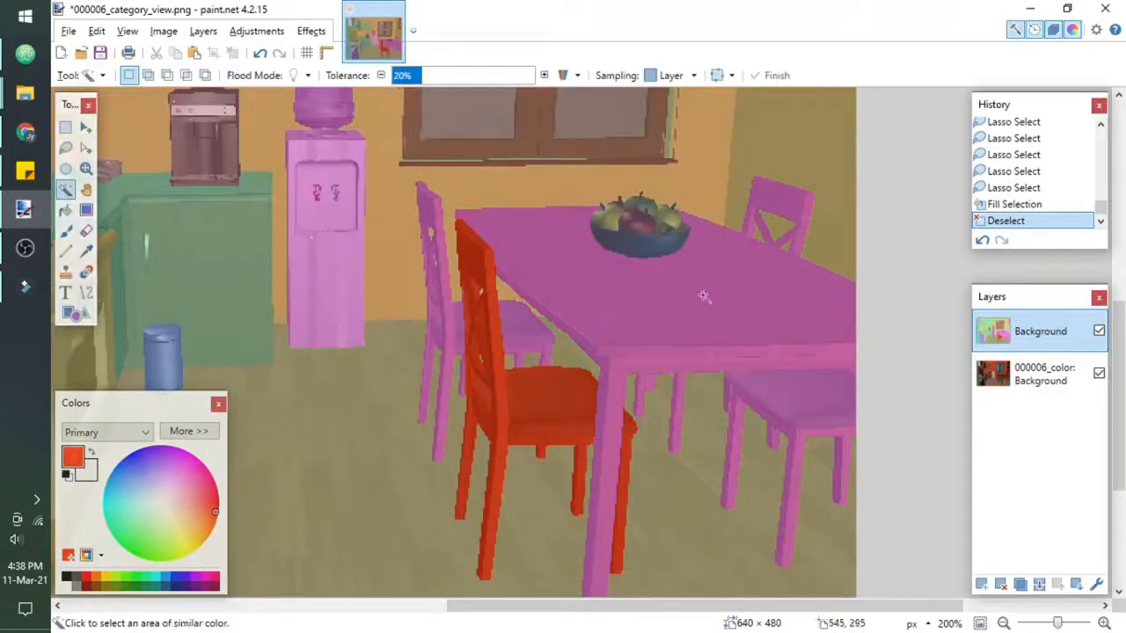
left_click(704, 296)
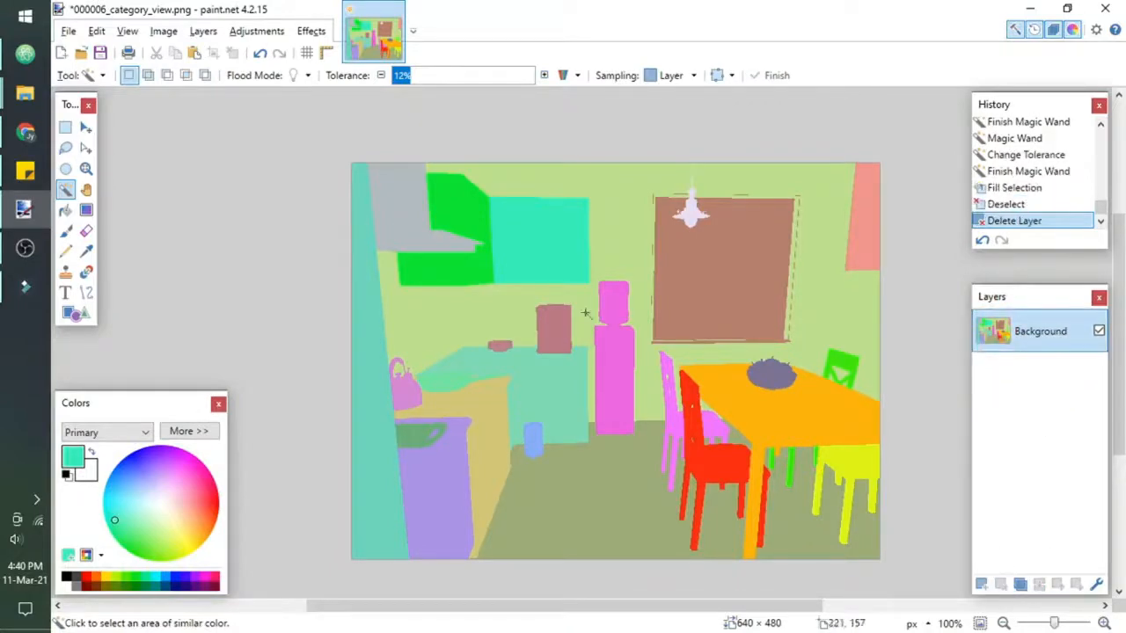
Step: Save the recoloured label image as a 24-bit PNG
left_click(97, 53)
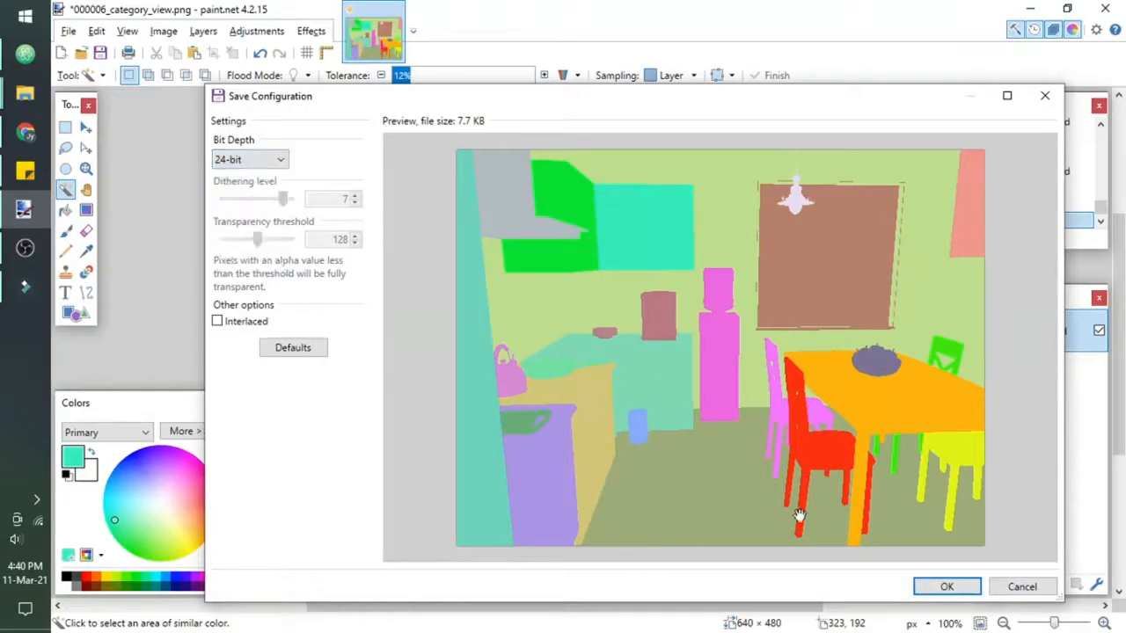
left_click(946, 588)
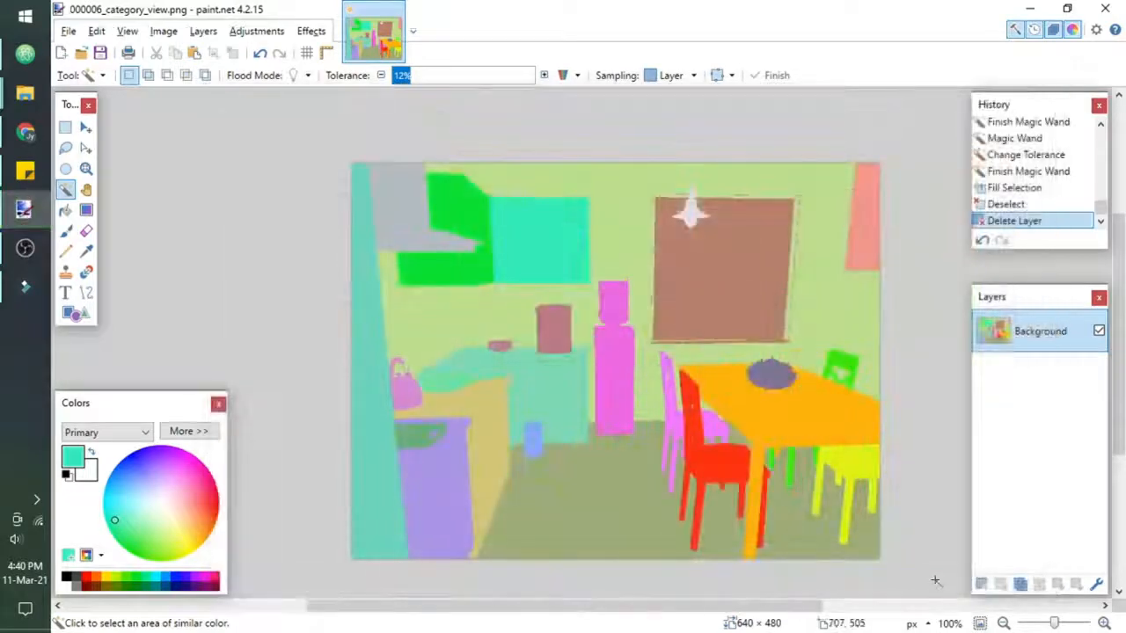